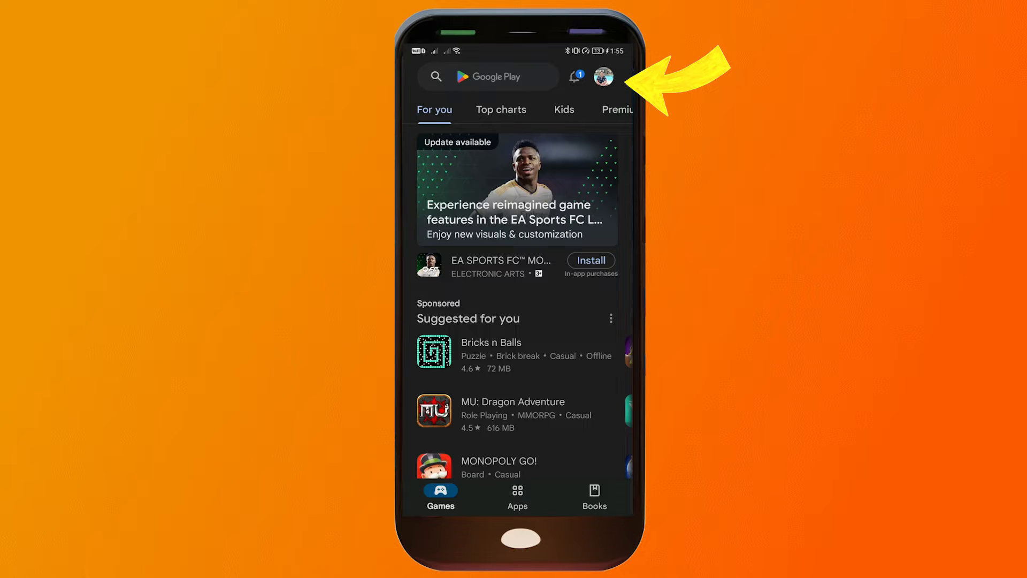
# Step: Reach Payments & subscriptions from the profile picture's account menu
pyautogui.click(488, 77)
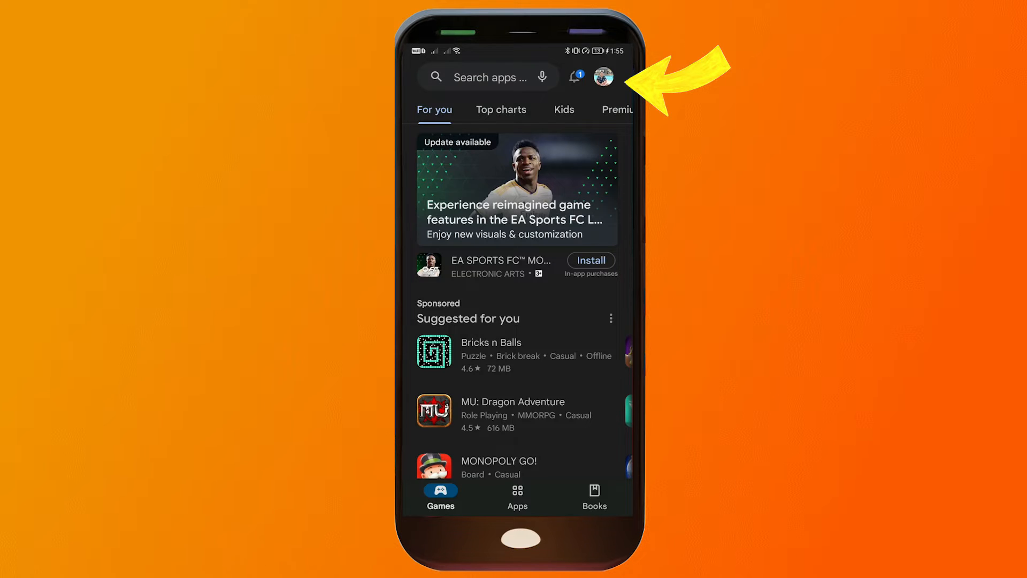
pyautogui.click(602, 77)
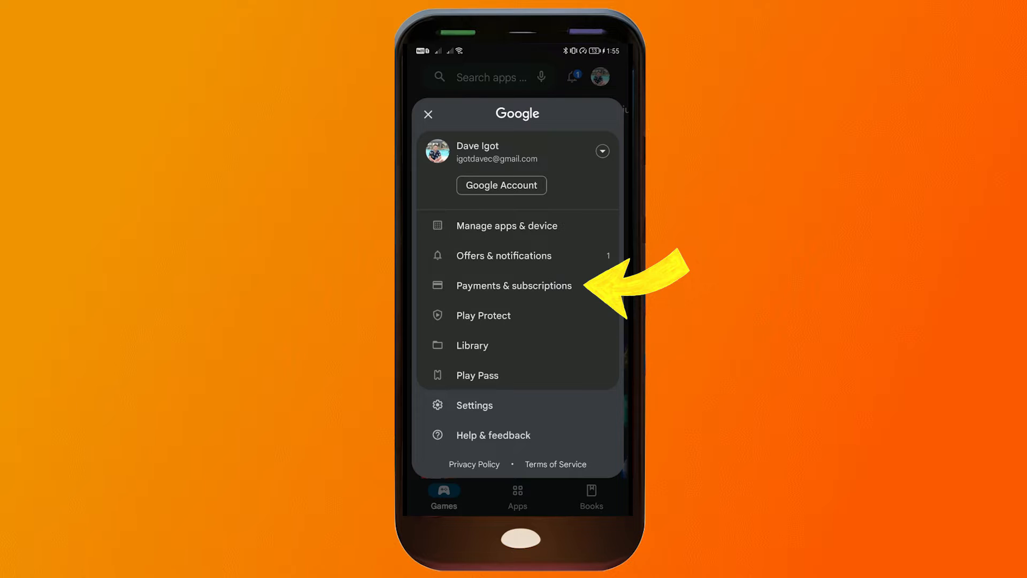
pyautogui.click(513, 285)
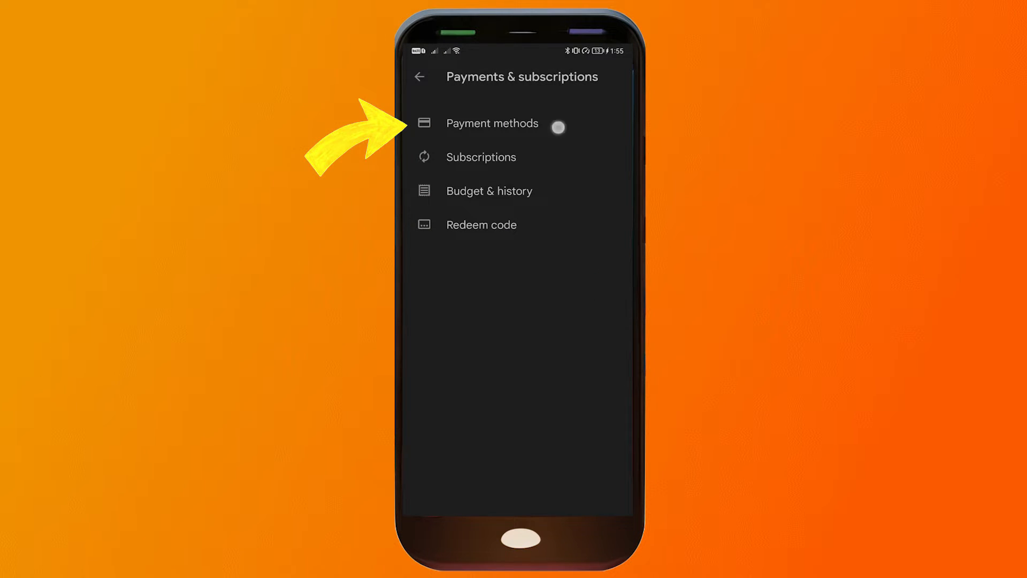
# Step: Show the saved payment methods, listing the Visa card and PayPal
pyautogui.click(492, 123)
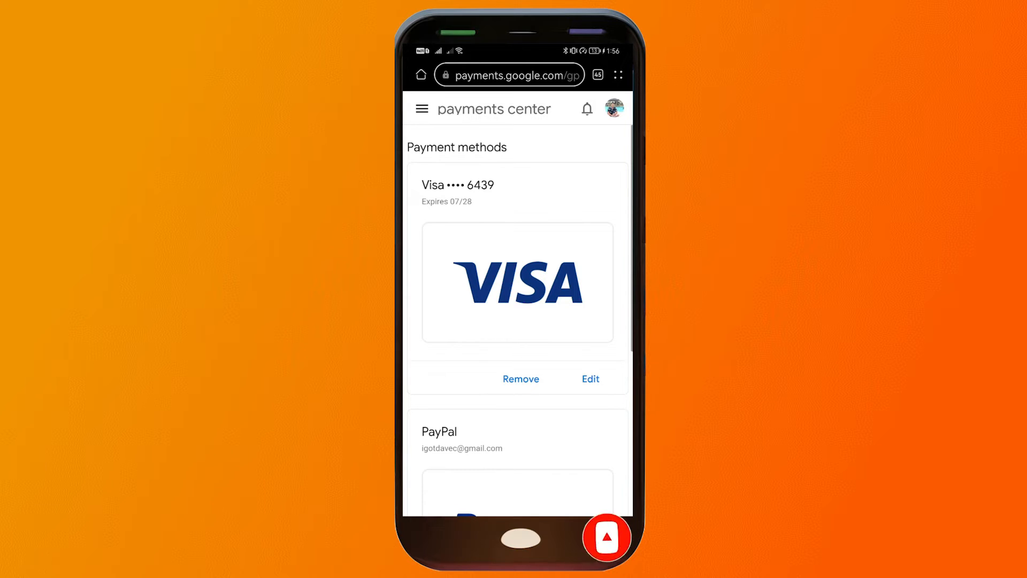
# Step: Remove PayPal permanently and confirm, leaving only the Visa card ending 6439
pyautogui.scroll(-3)
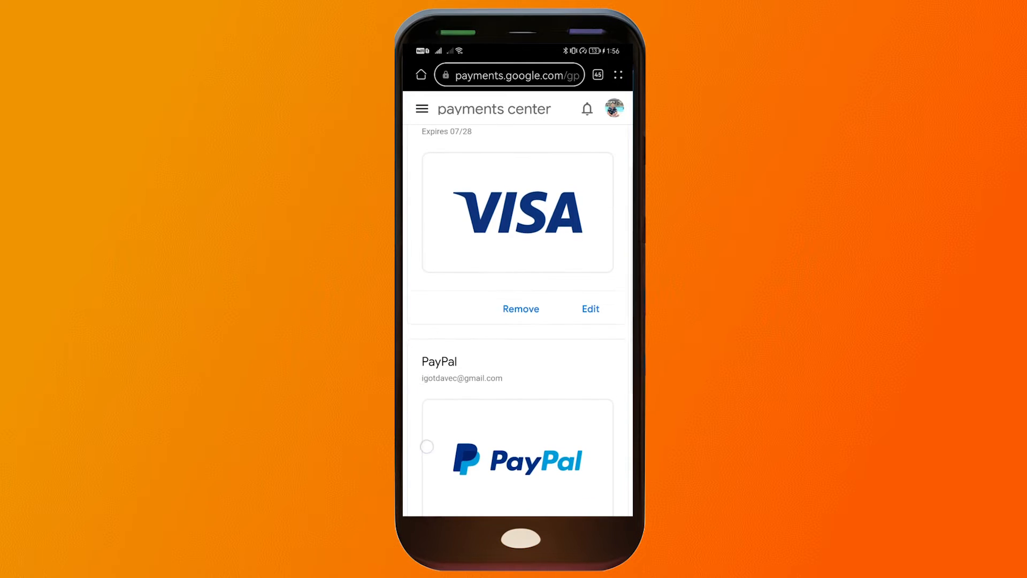
pyautogui.scroll(-3)
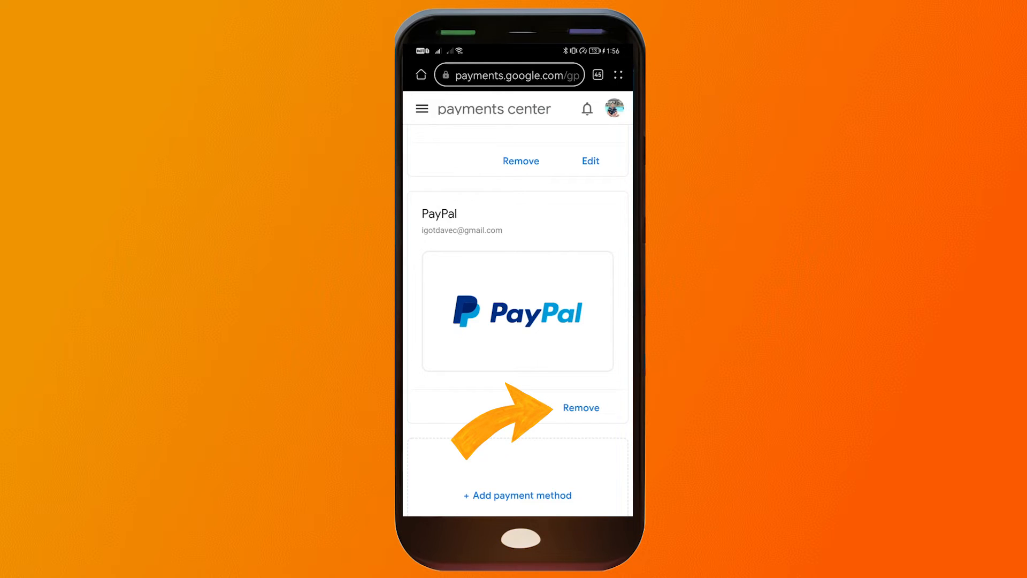
pyautogui.click(580, 407)
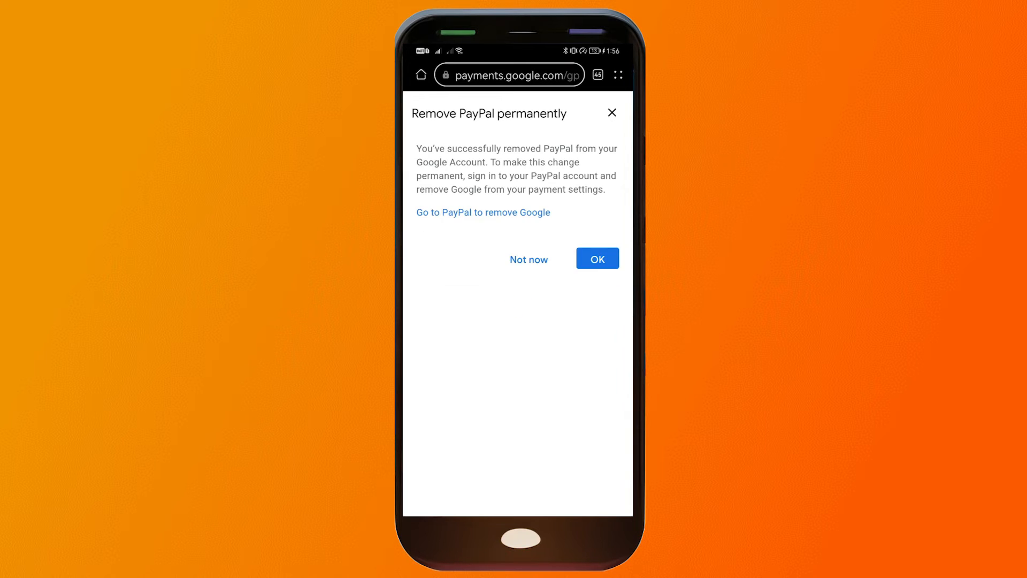
pyautogui.click(596, 257)
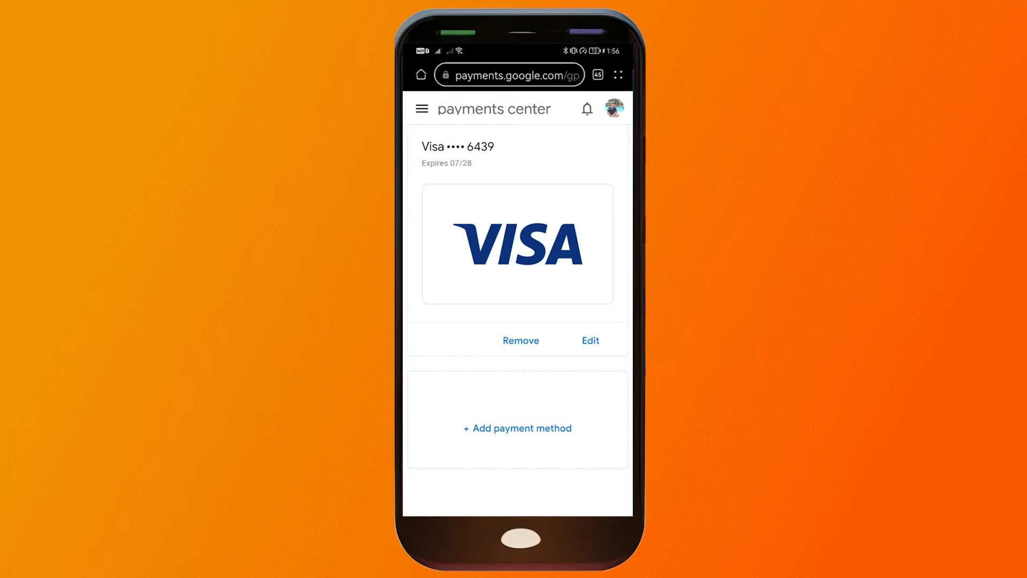
# Step: Remove the Visa card ending 6439 and confirm its removal
pyautogui.click(521, 341)
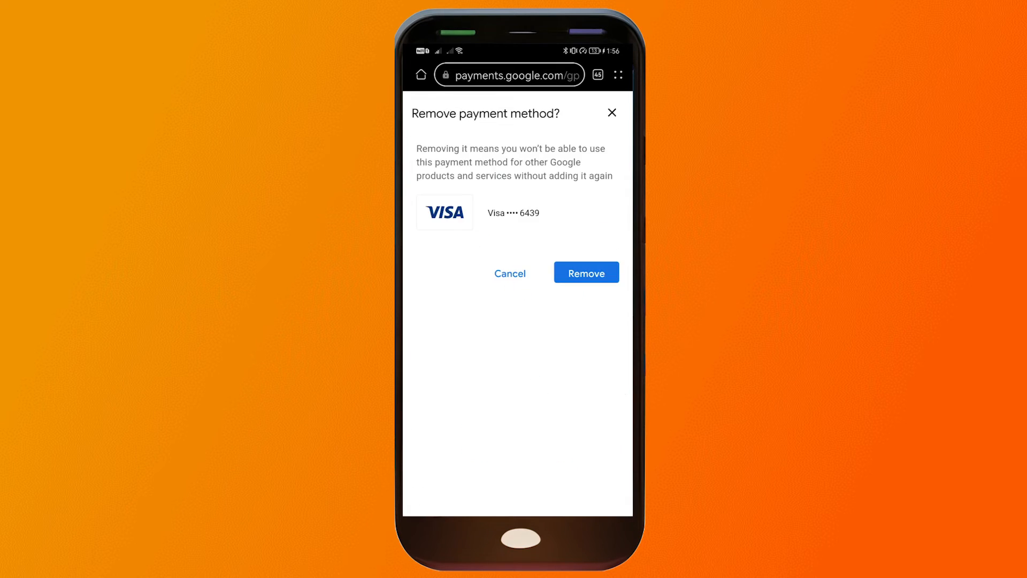
pyautogui.click(586, 273)
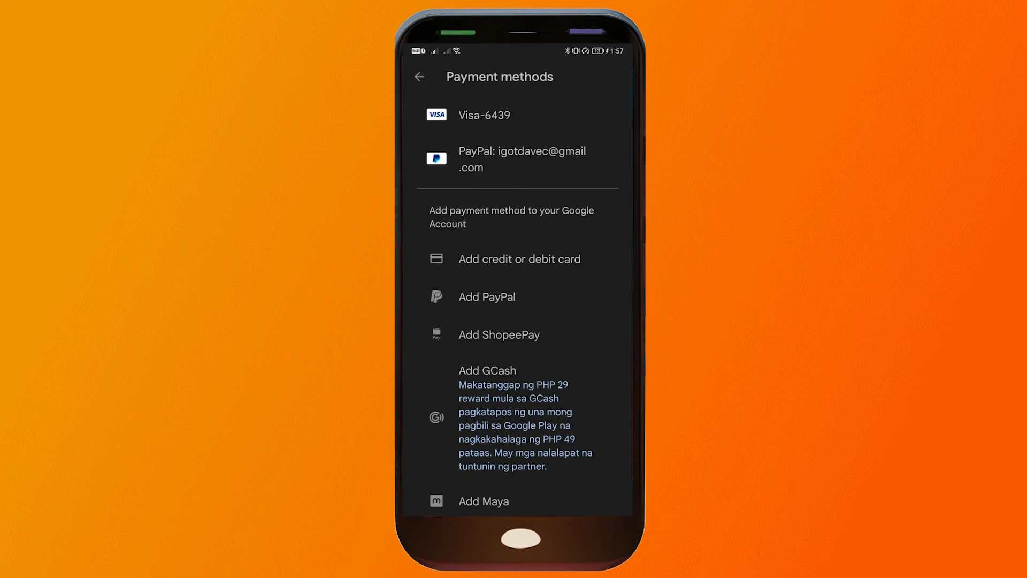
# Step: Go back to Payments & subscriptions and review the Payment methods entry again
pyautogui.click(418, 77)
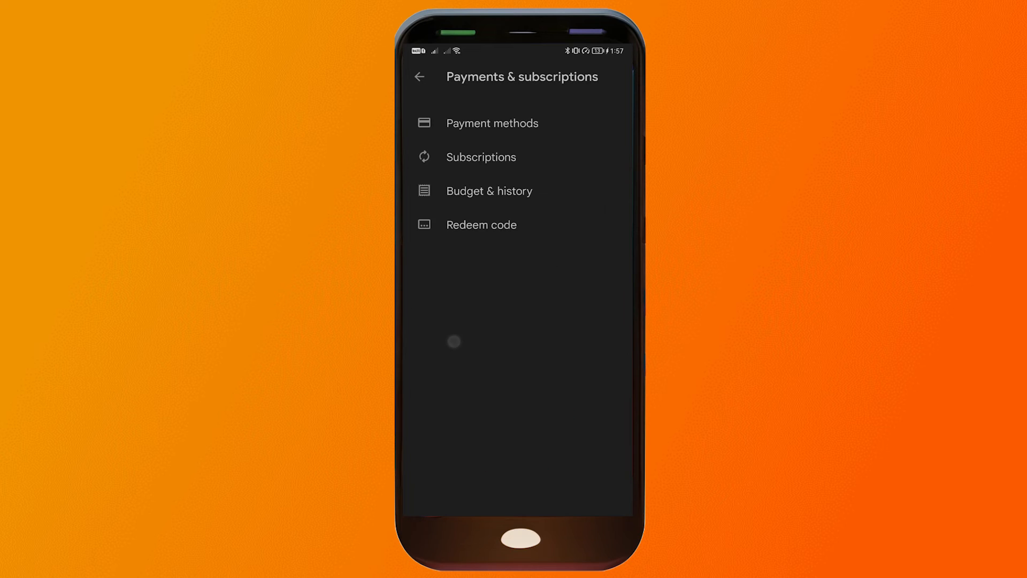
pyautogui.click(492, 122)
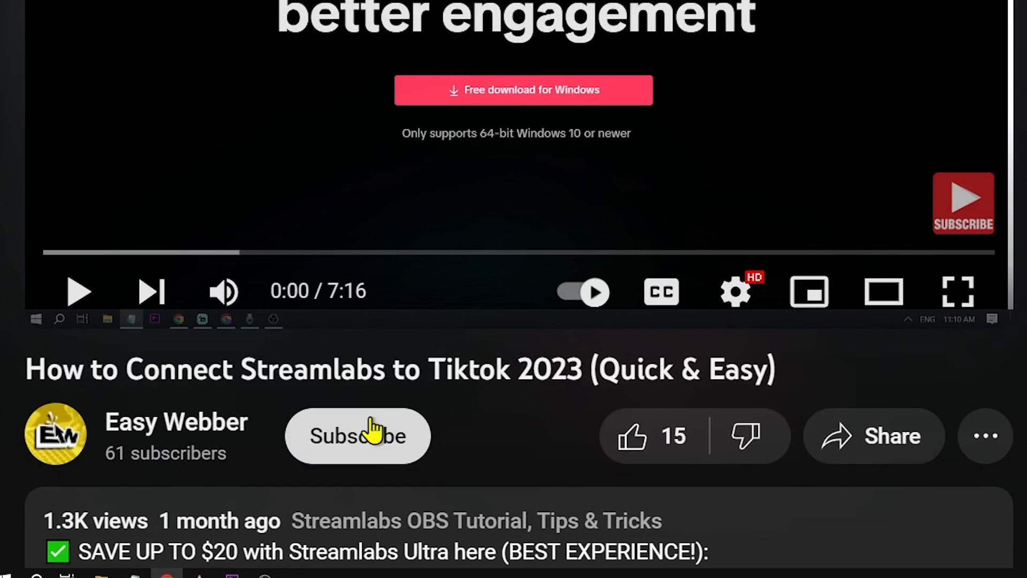
pyautogui.click(357, 436)
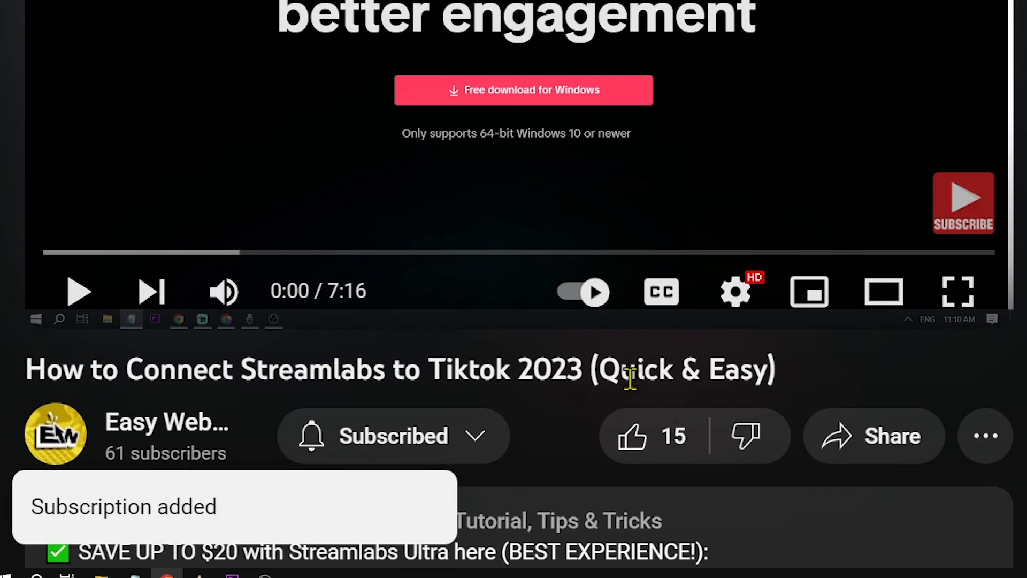
pyautogui.click(632, 435)
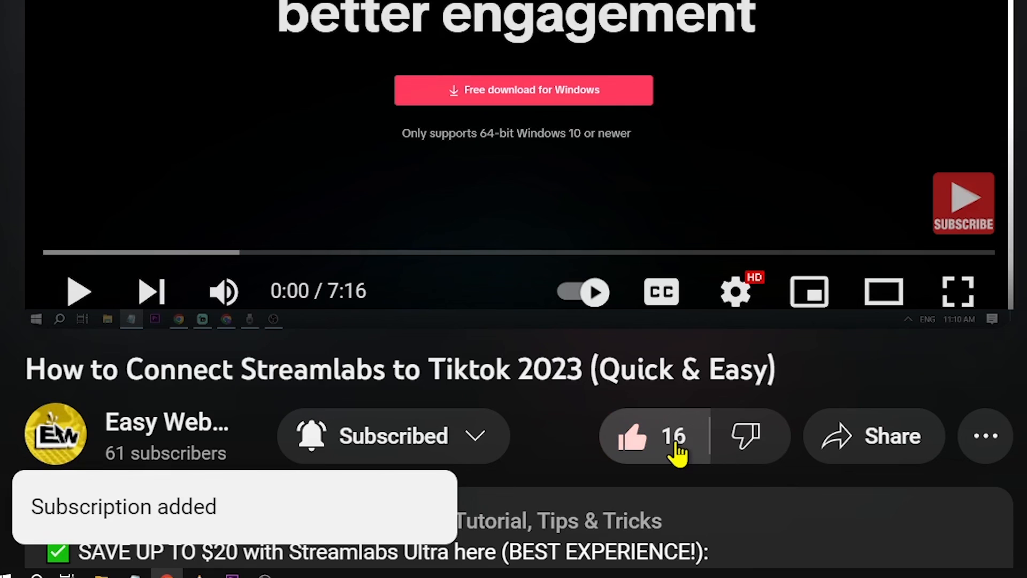